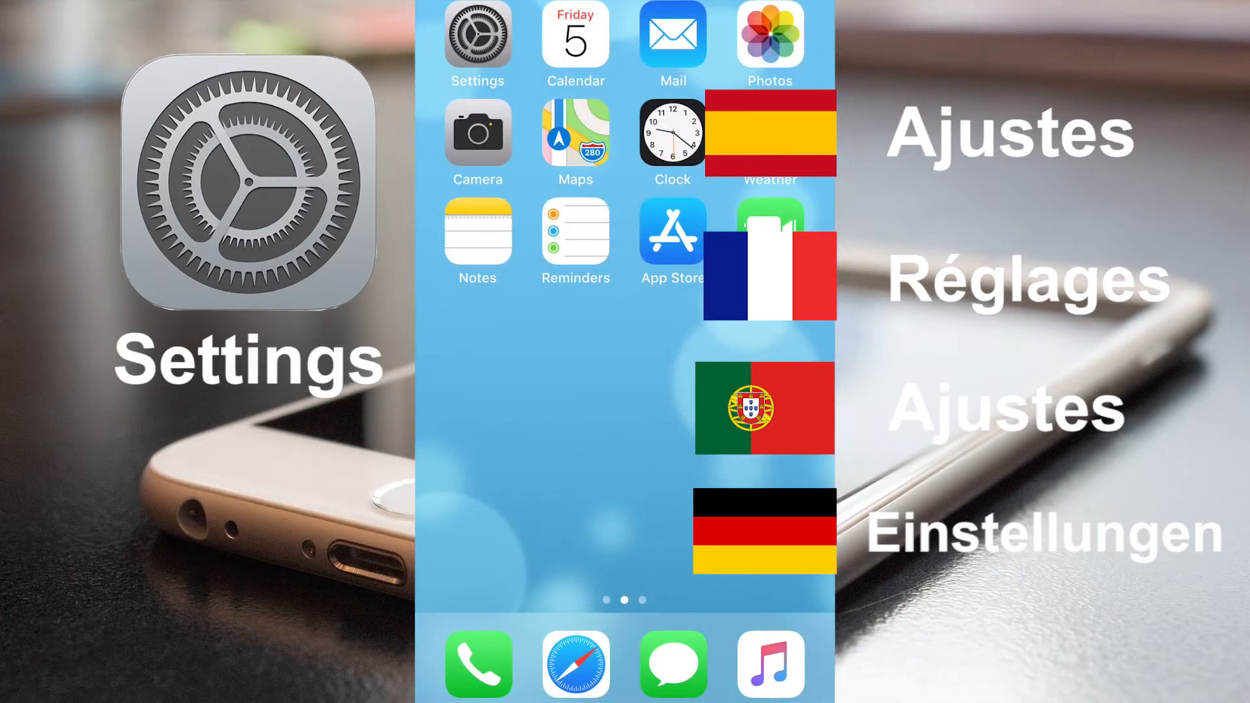
Step: Launch Settings and scroll its main list down to Display & Brightness
click(476, 33)
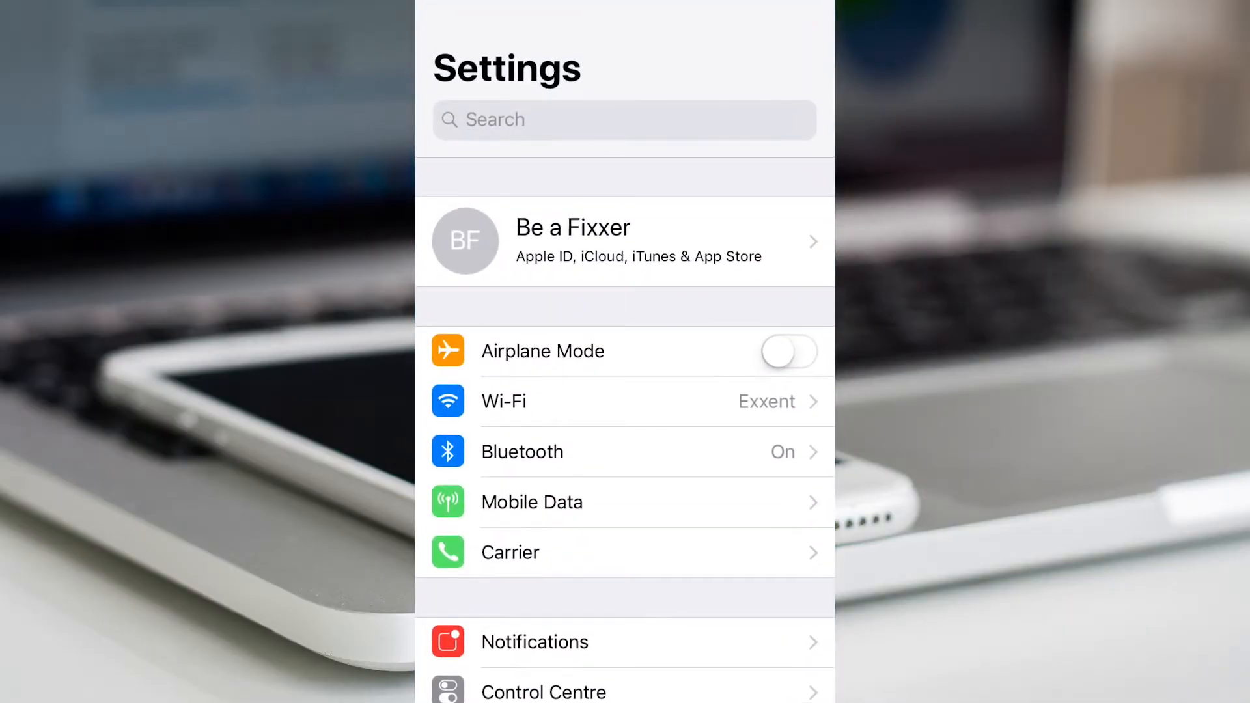
scroll(down, 3)
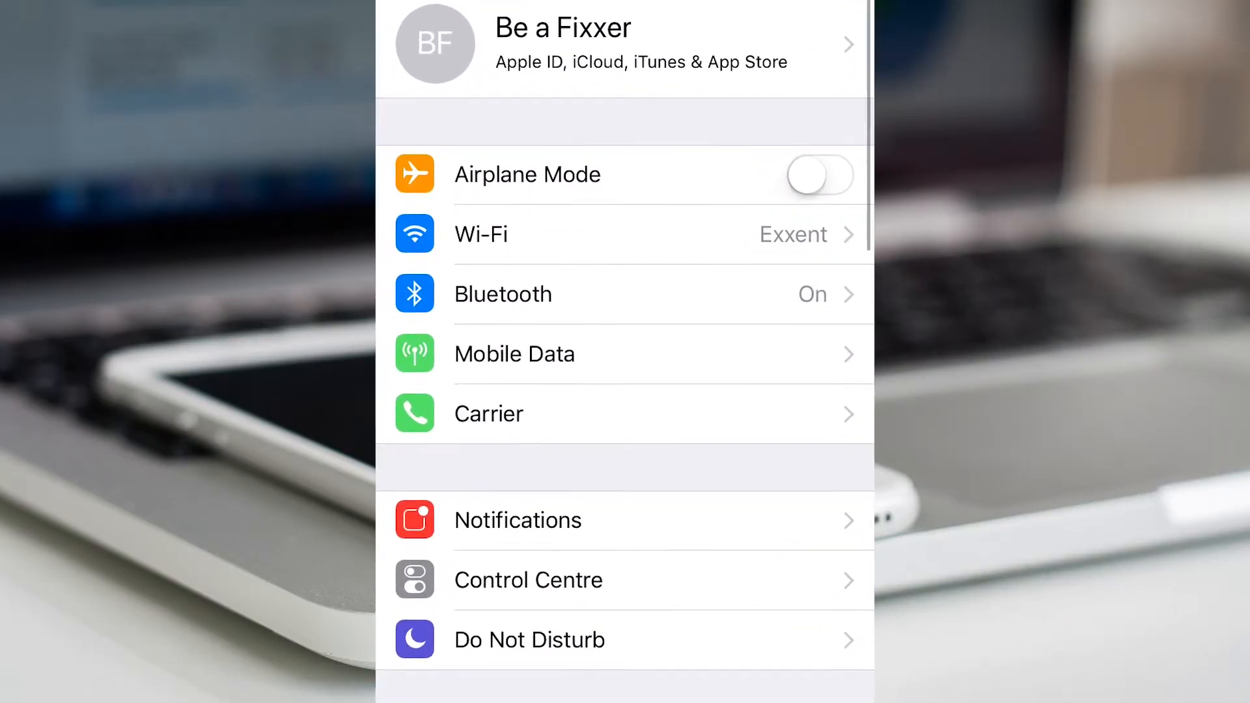
scroll(down, 3)
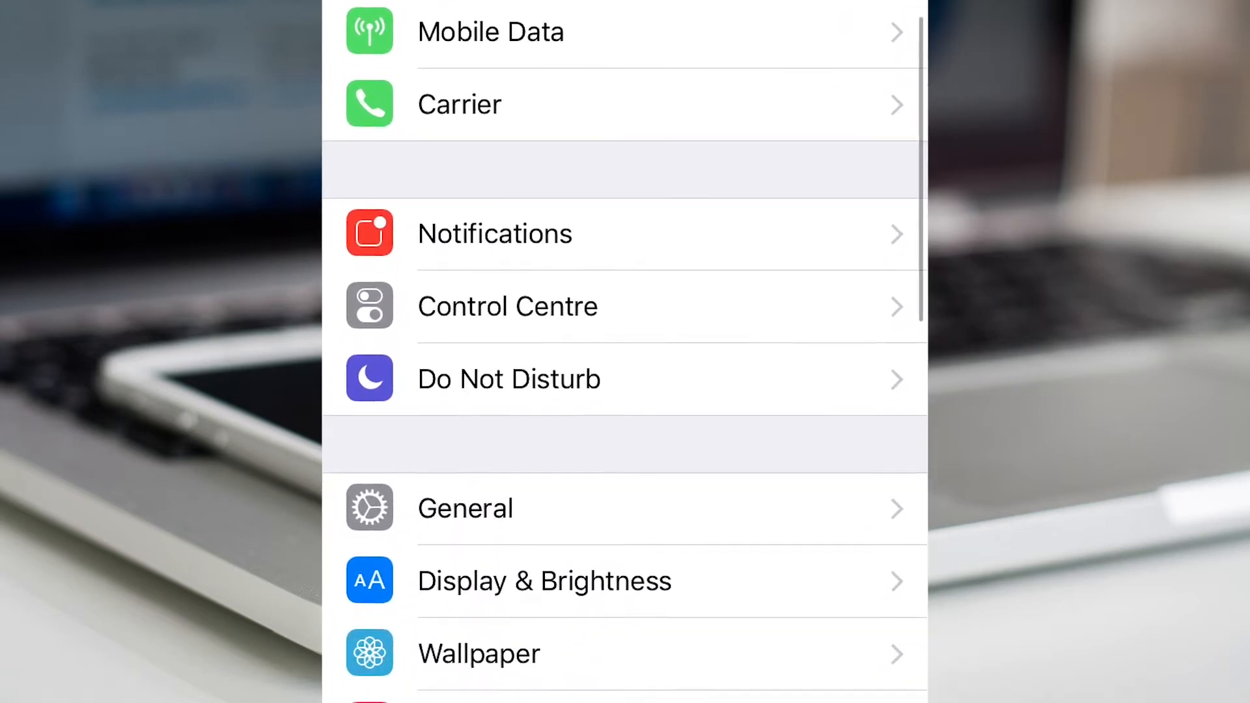
scroll(down, 3)
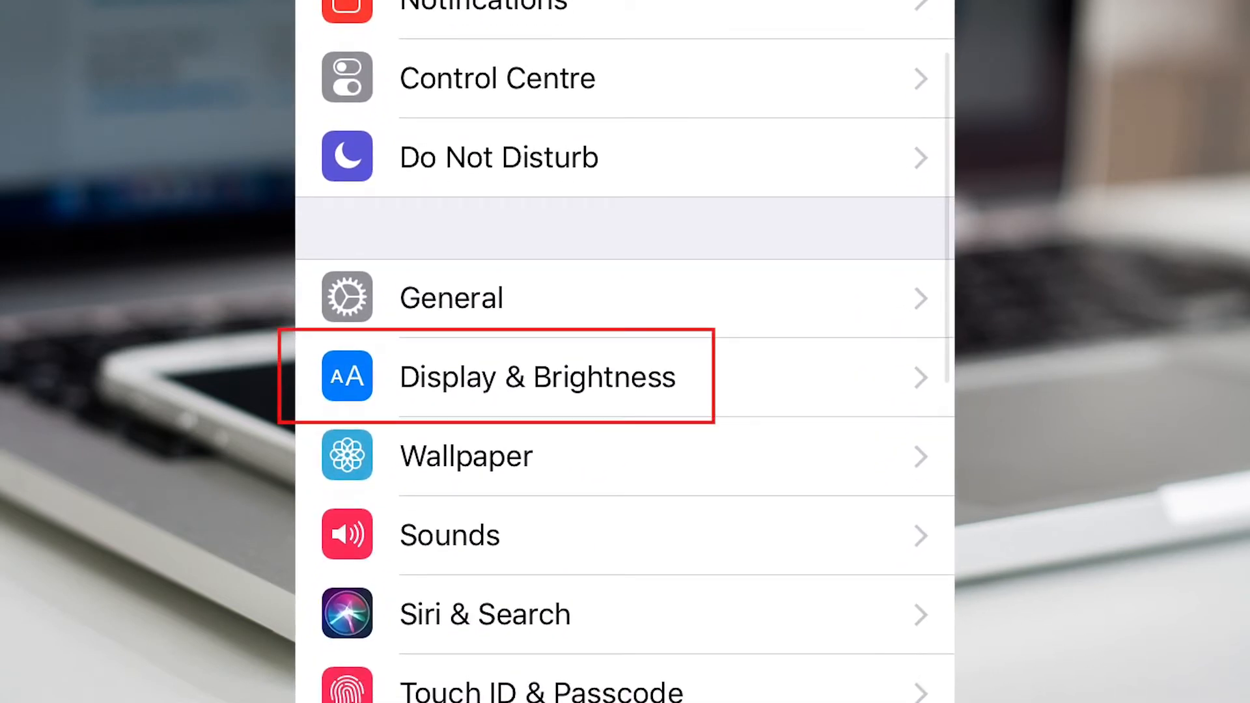
click(536, 377)
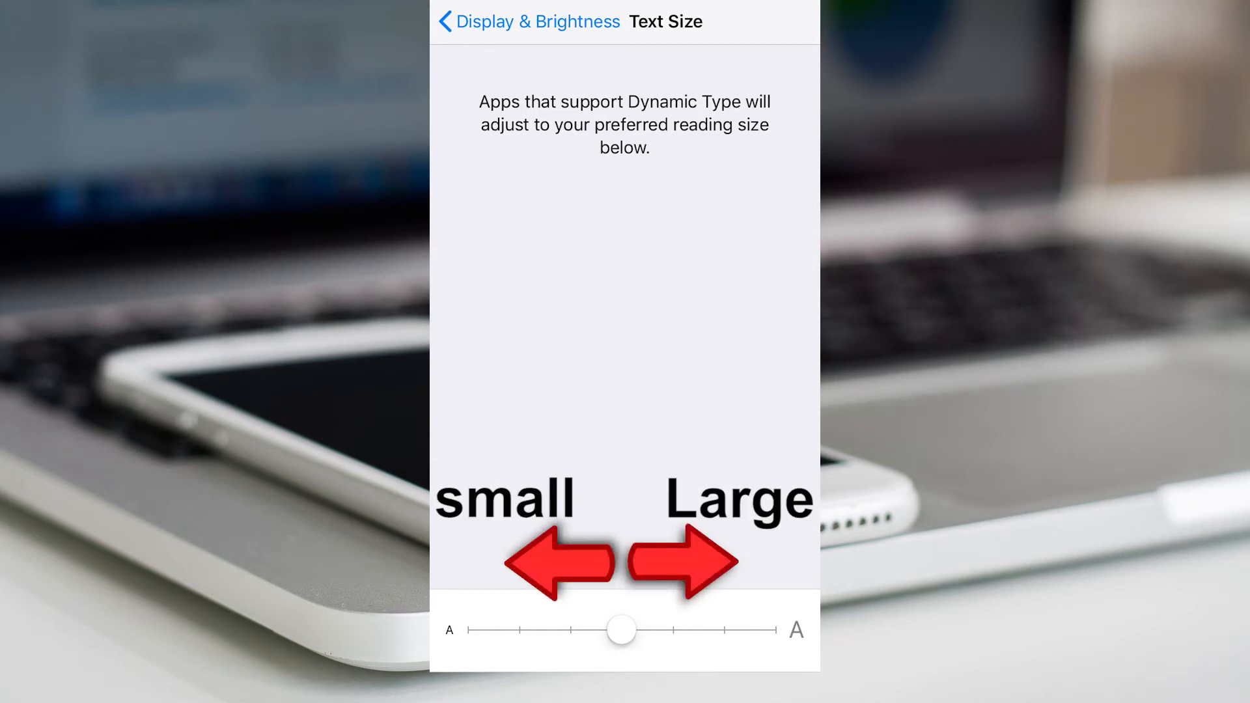
Step: Drag the Text Size slider fully right to the largest text setting
drag(621, 629, 722, 630)
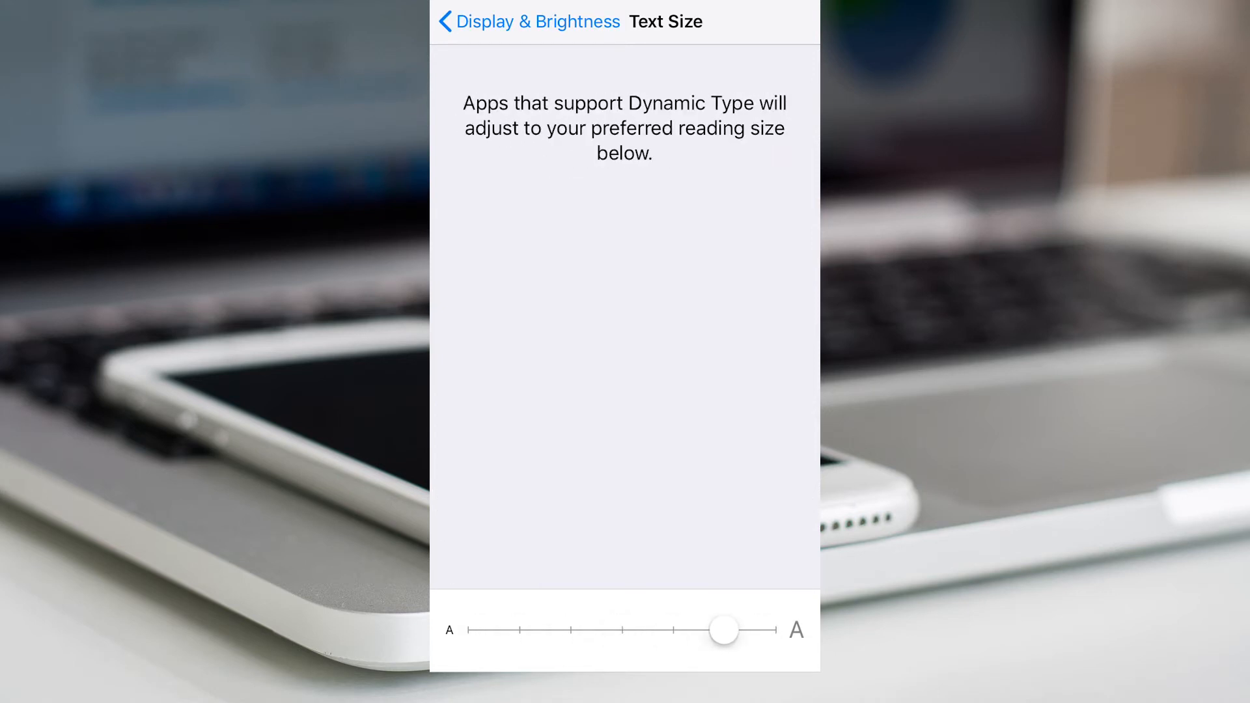
drag(722, 629, 761, 629)
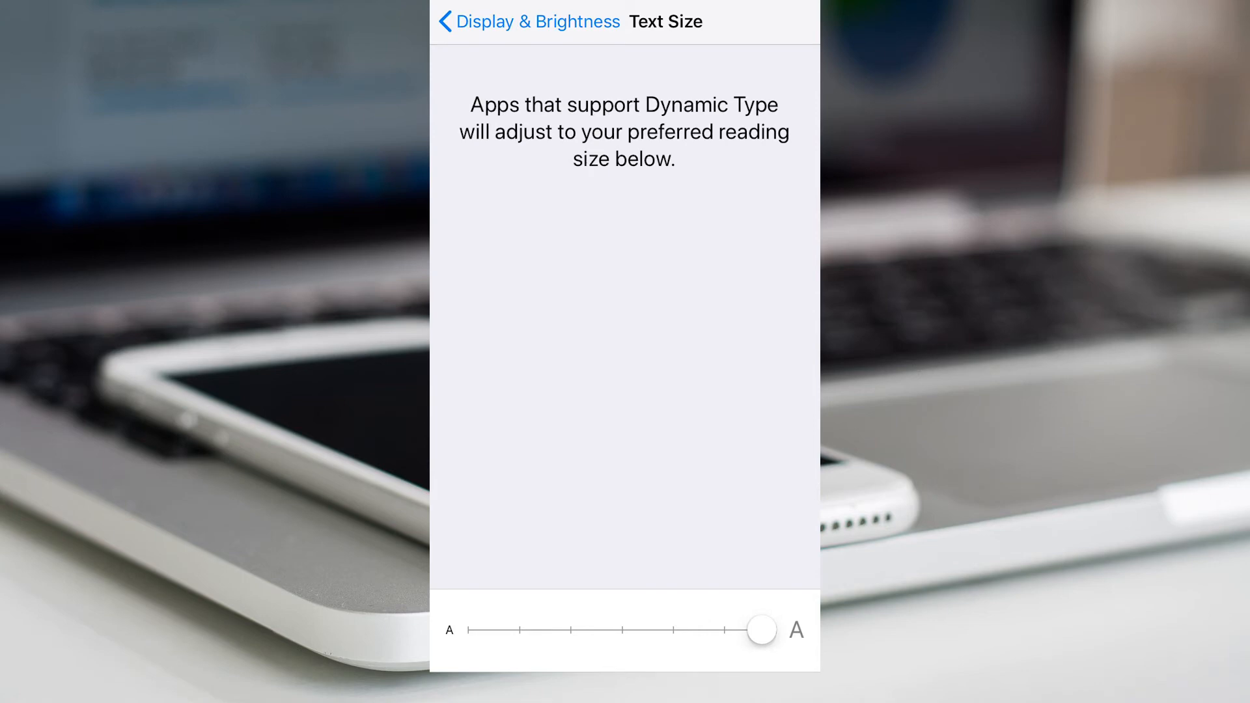